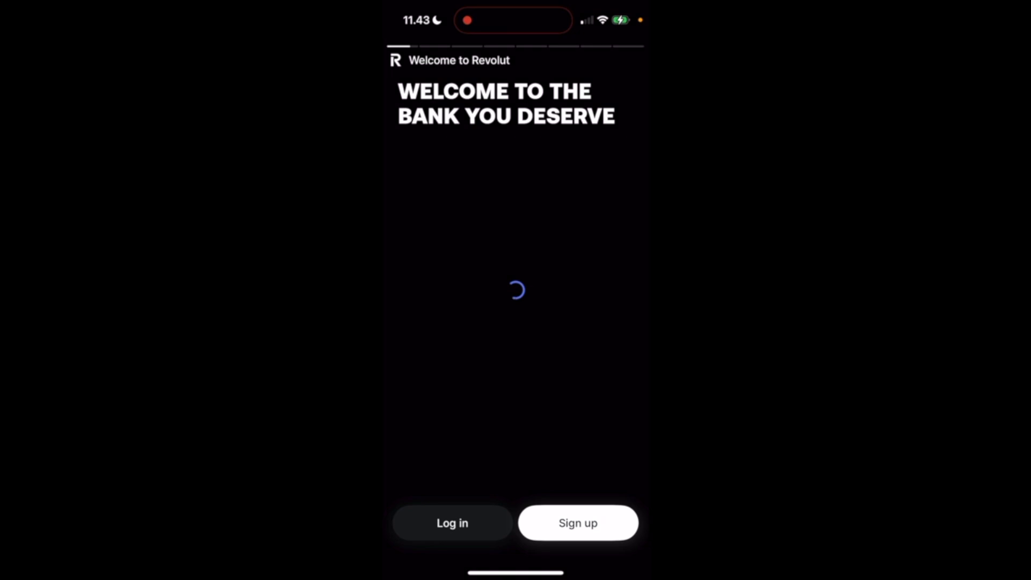
Start a new account and enter the +358 mobile number to reach Country of residence.
click(577, 523)
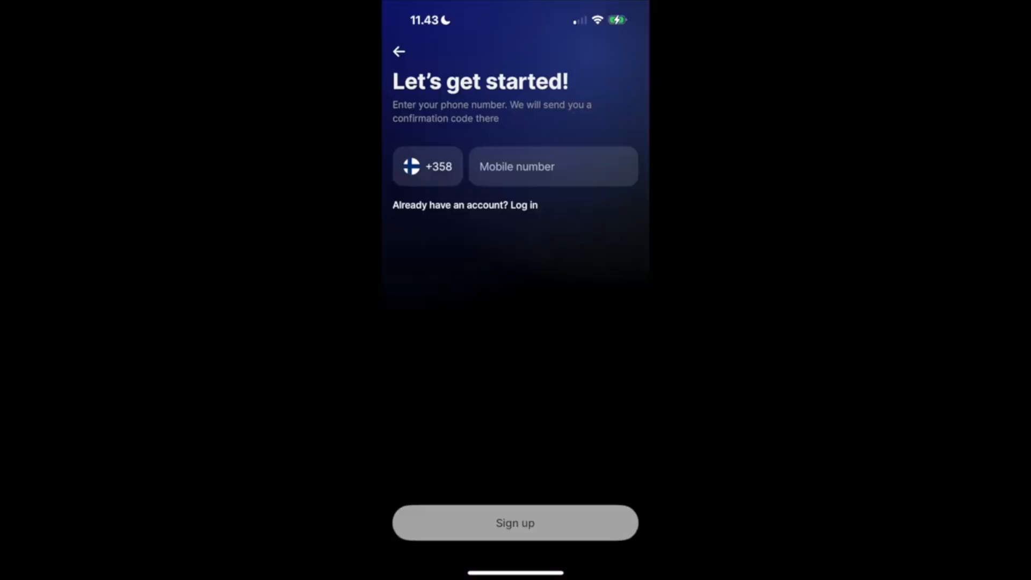
click(515, 522)
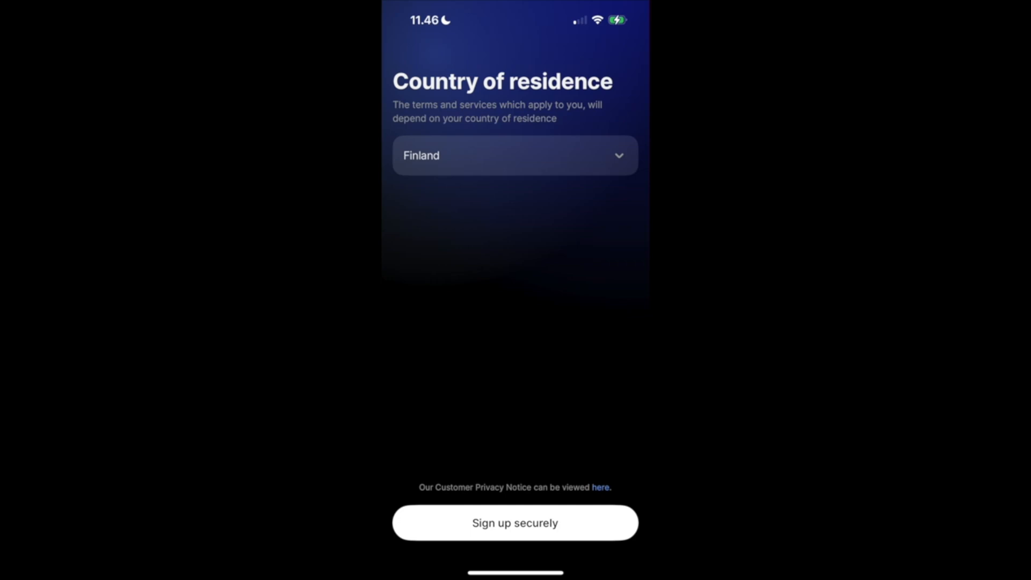
Confirm Finland as residence and submit the email address, reaching the Face ID offer.
click(514, 156)
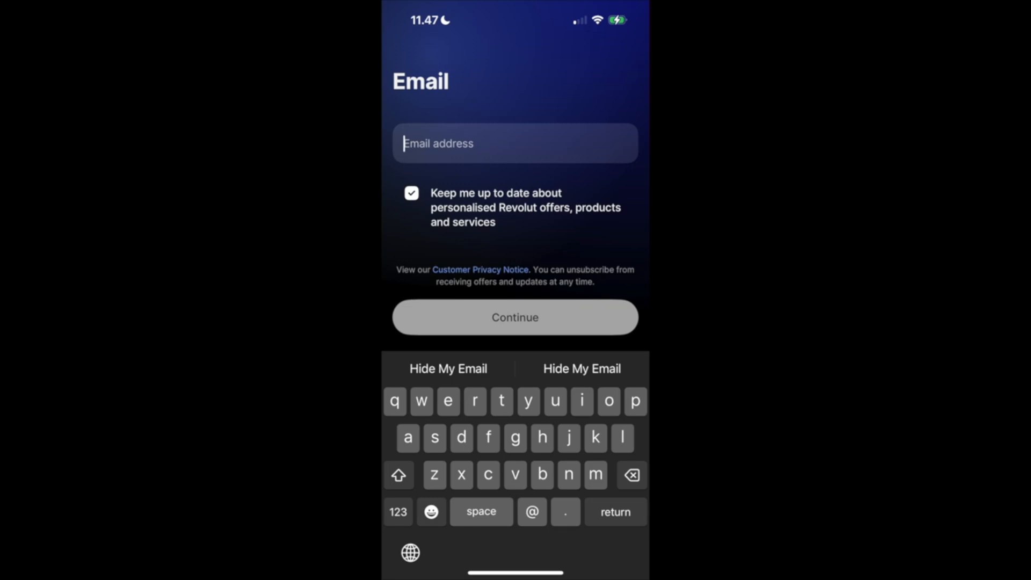
click(515, 316)
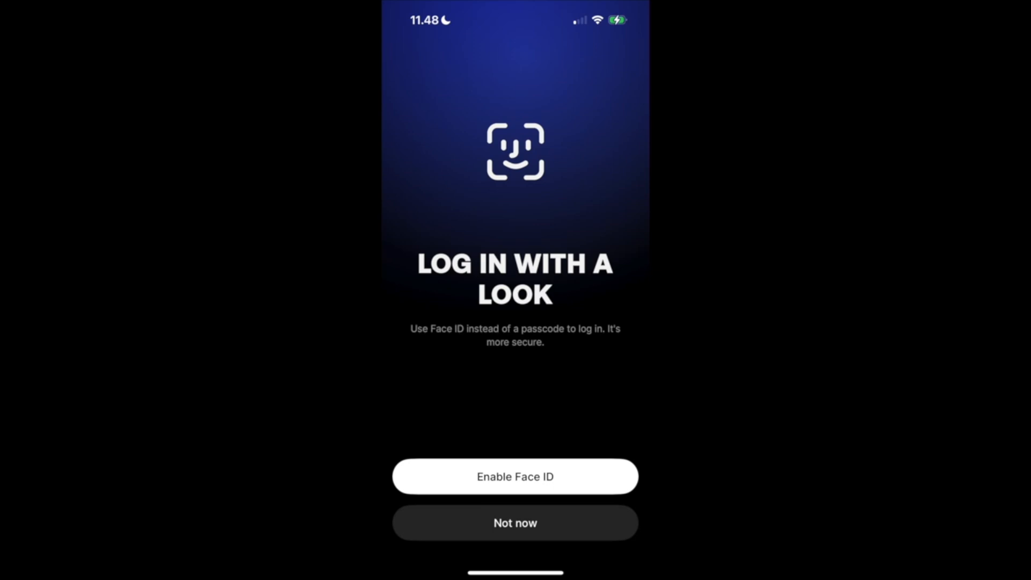
Decline Face ID with Not now and submit the first and last name as on official ID.
click(515, 522)
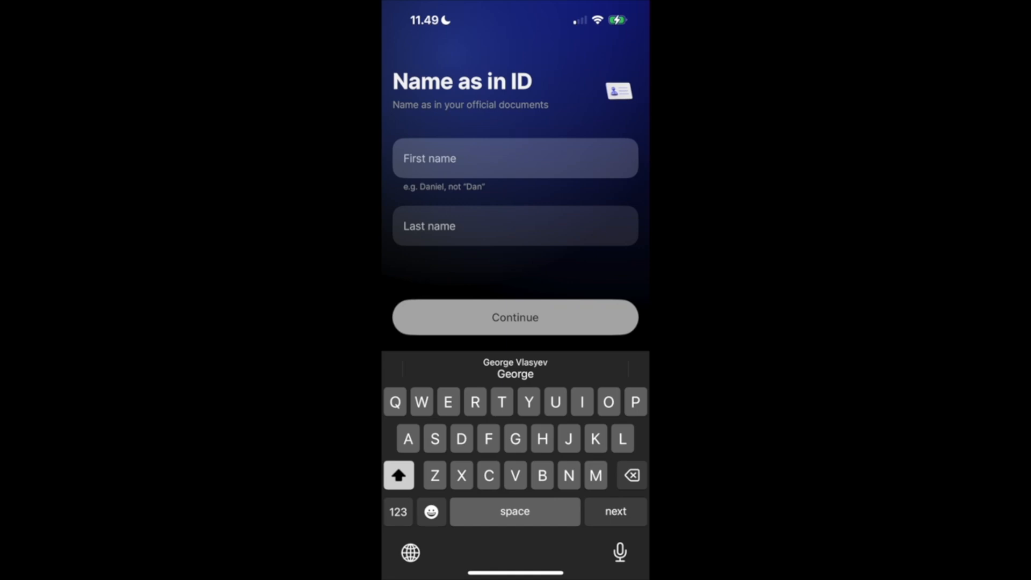
click(515, 316)
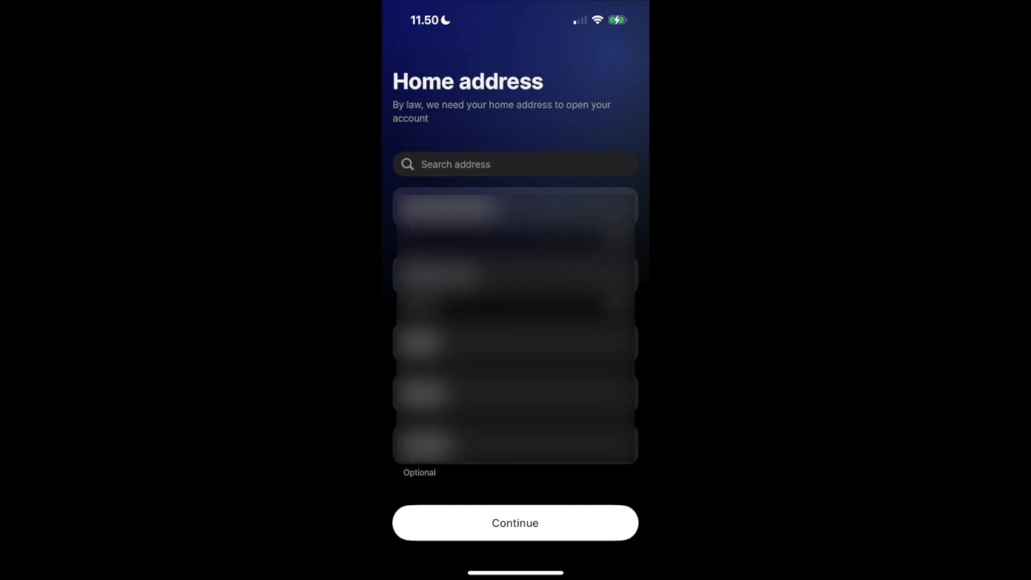
Submit the home address and accept the banking services terms to reach photo verification.
click(515, 523)
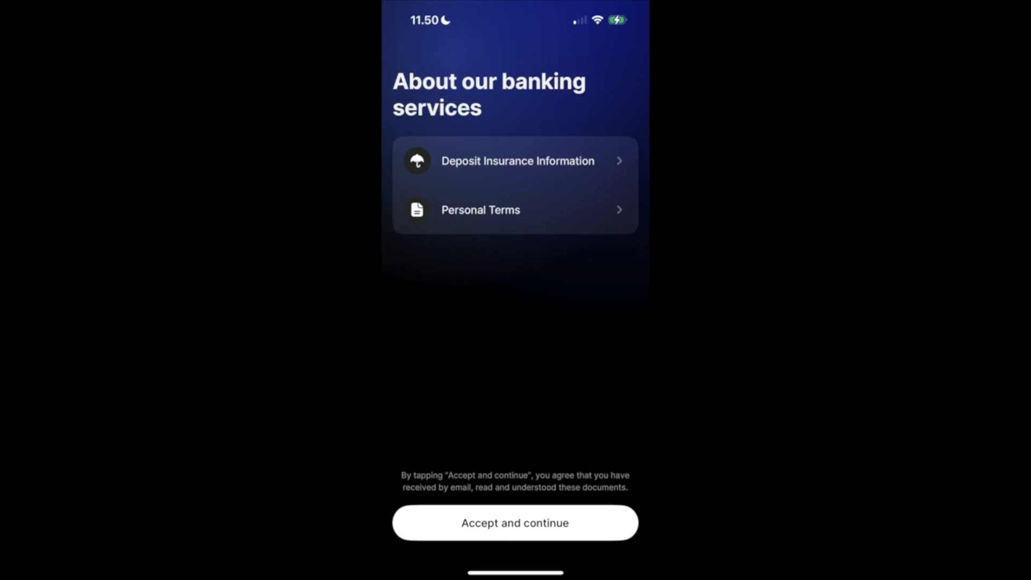
click(515, 522)
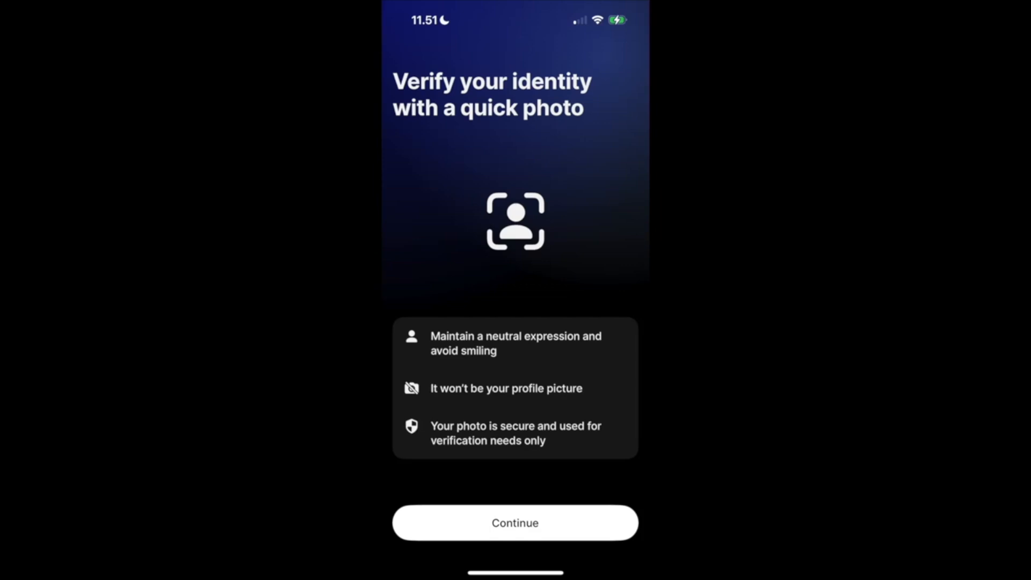
Confirm Finnish citizenship with Yes, keep Passport as the document and capture its photo.
click(515, 523)
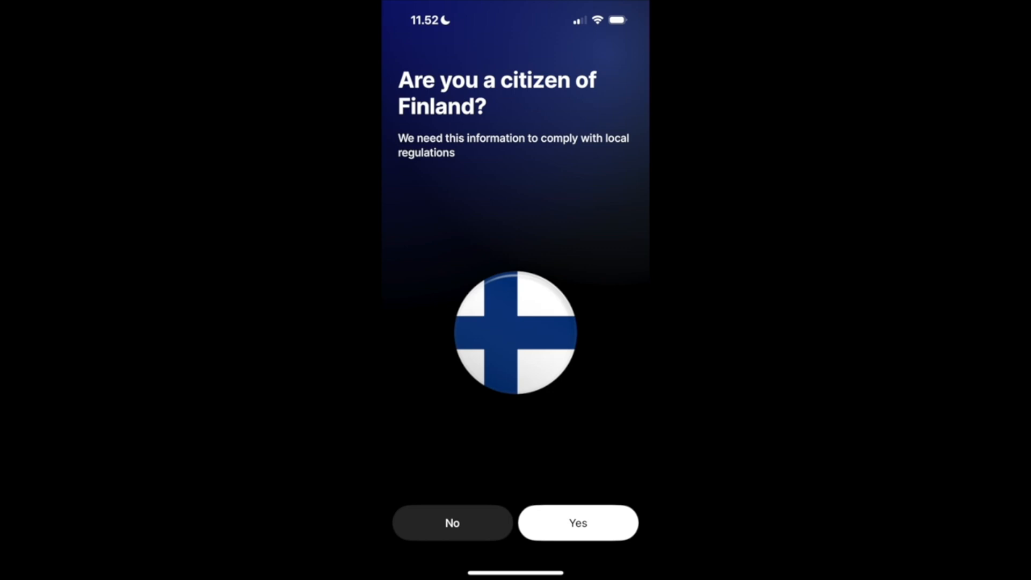
click(577, 522)
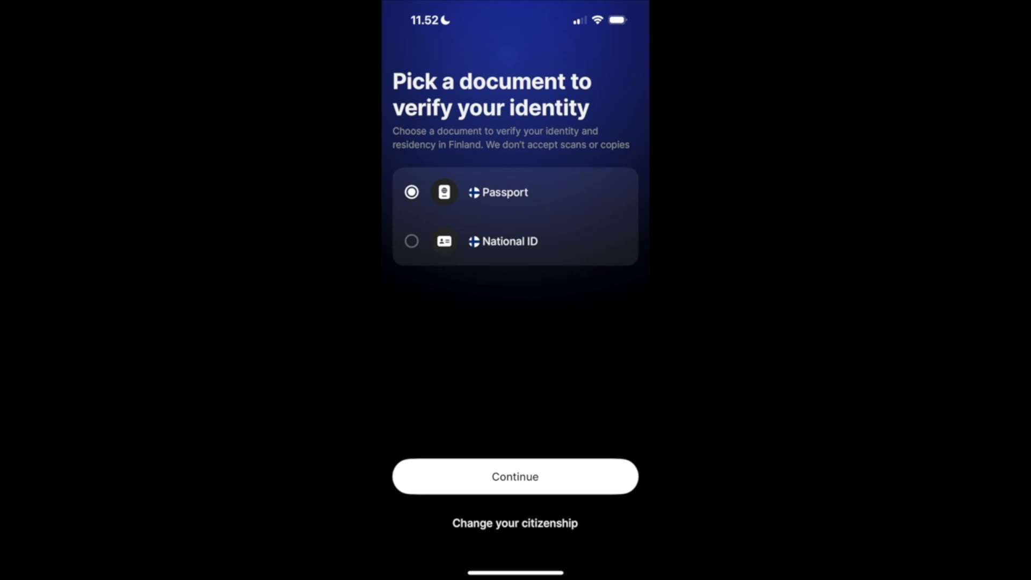
click(514, 476)
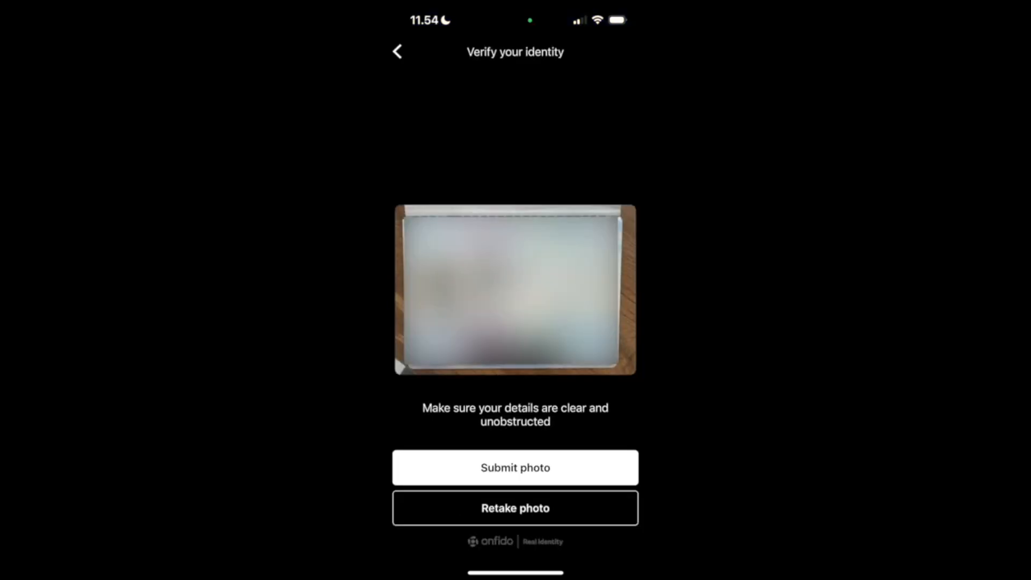
Submit the passport photo and reach the 'What do you want to use Revolut for?' question.
click(515, 466)
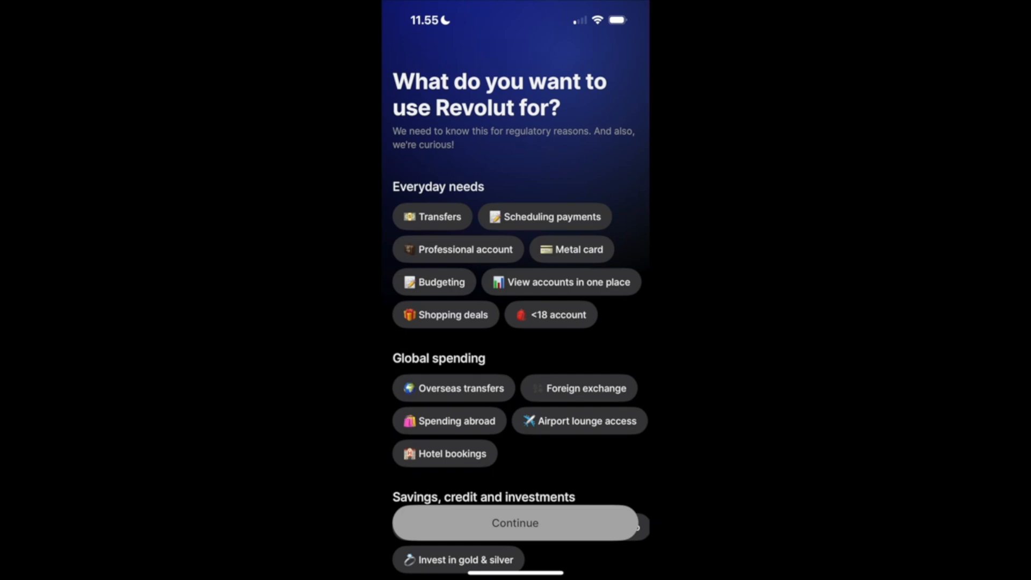
Continue past usage, keep the suggested Revtag and skip Find friends to reach Select plan.
click(515, 522)
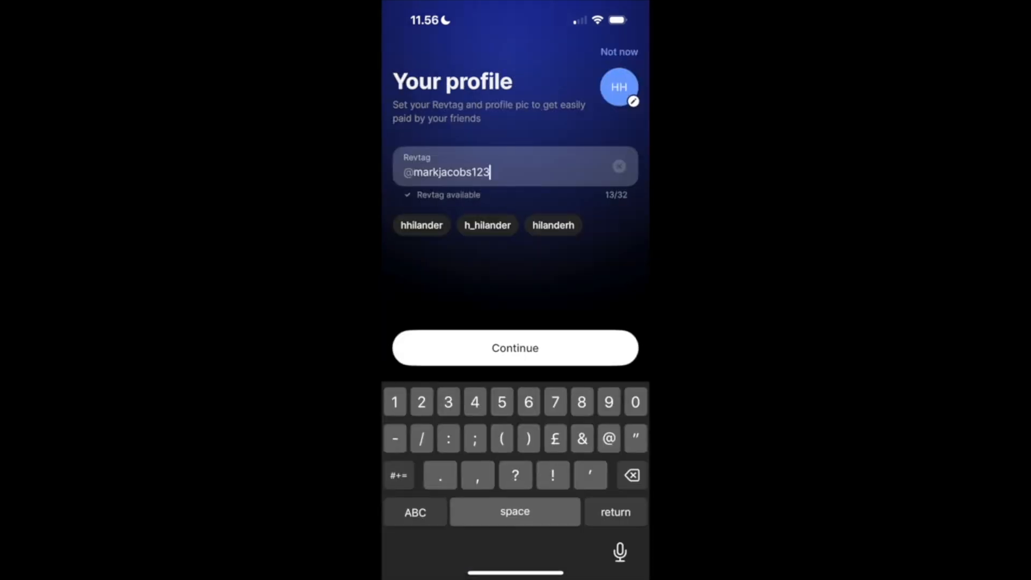
click(515, 347)
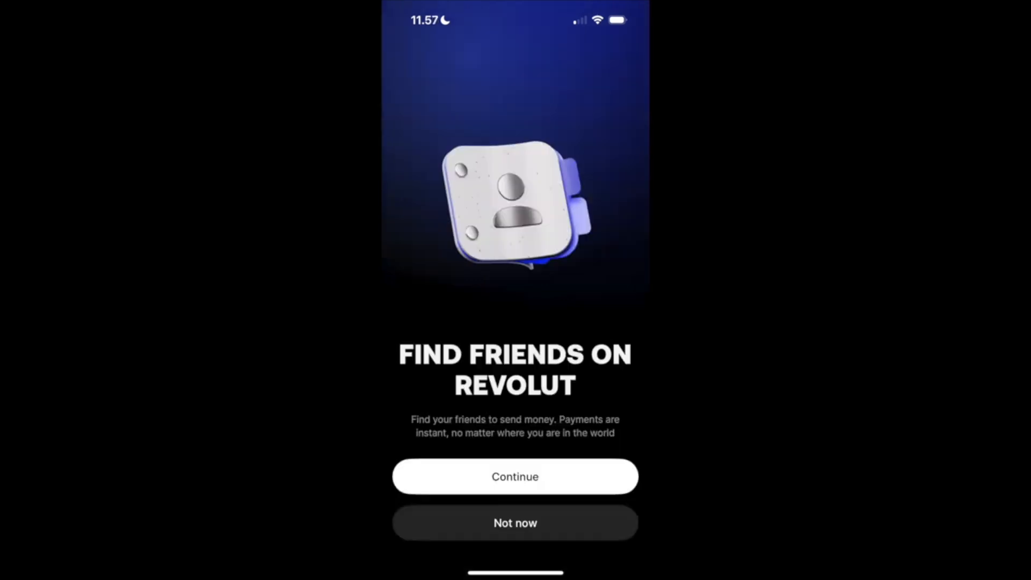
click(515, 476)
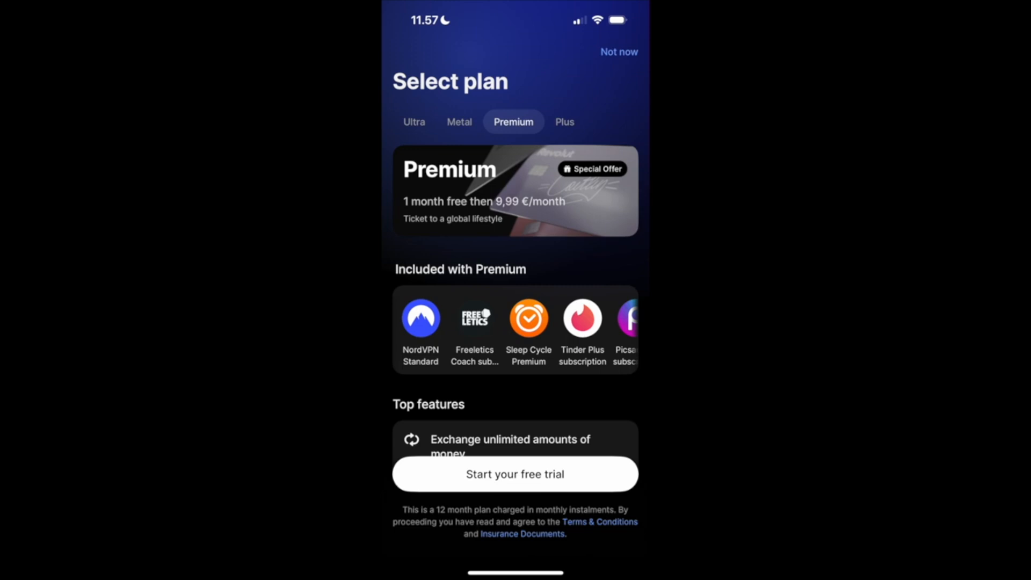
Browse the Ultra, Metal and Plus plans, then decline with Not now to reach Pick your cards.
click(414, 121)
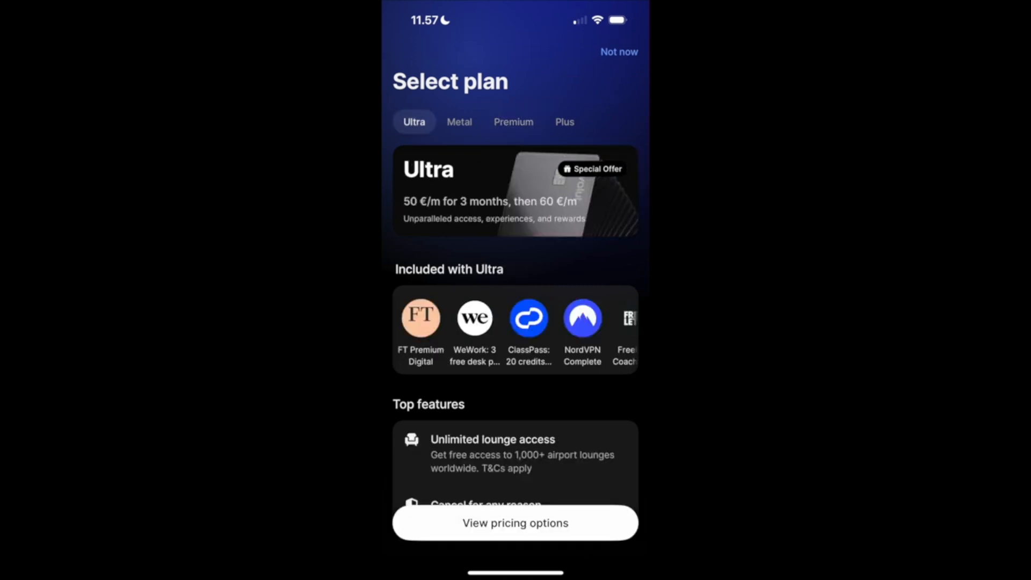
click(459, 121)
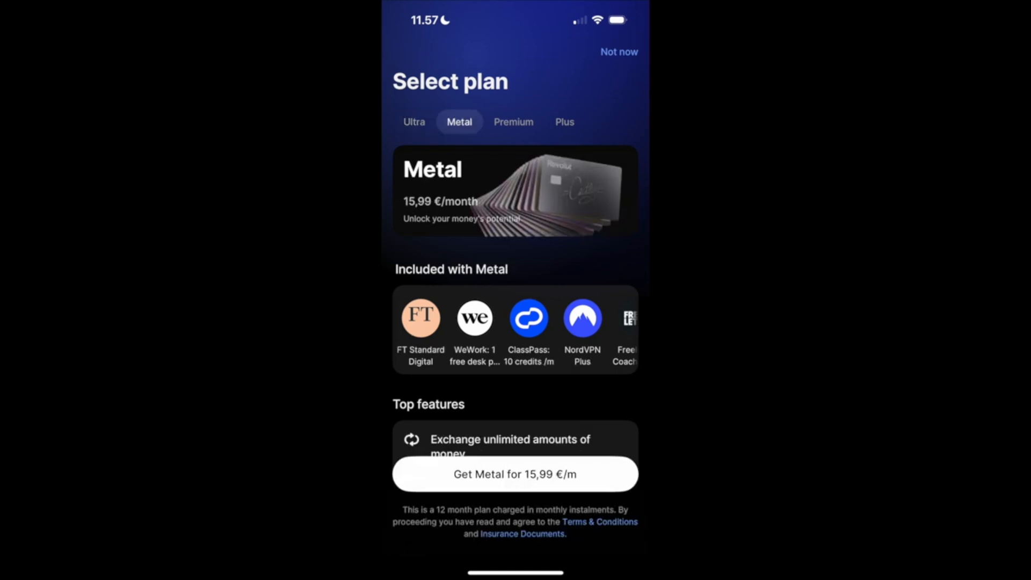
click(563, 122)
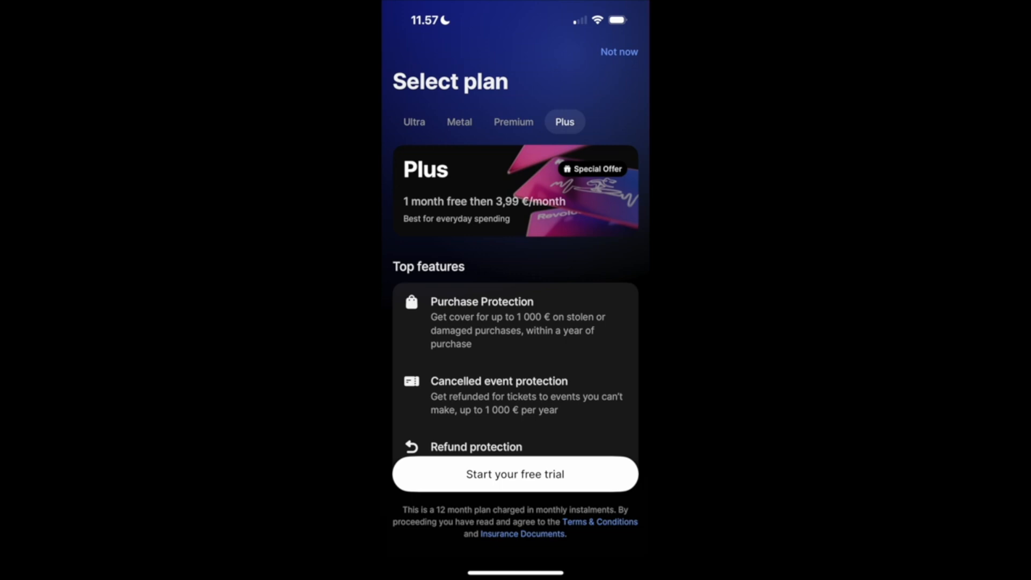
click(514, 474)
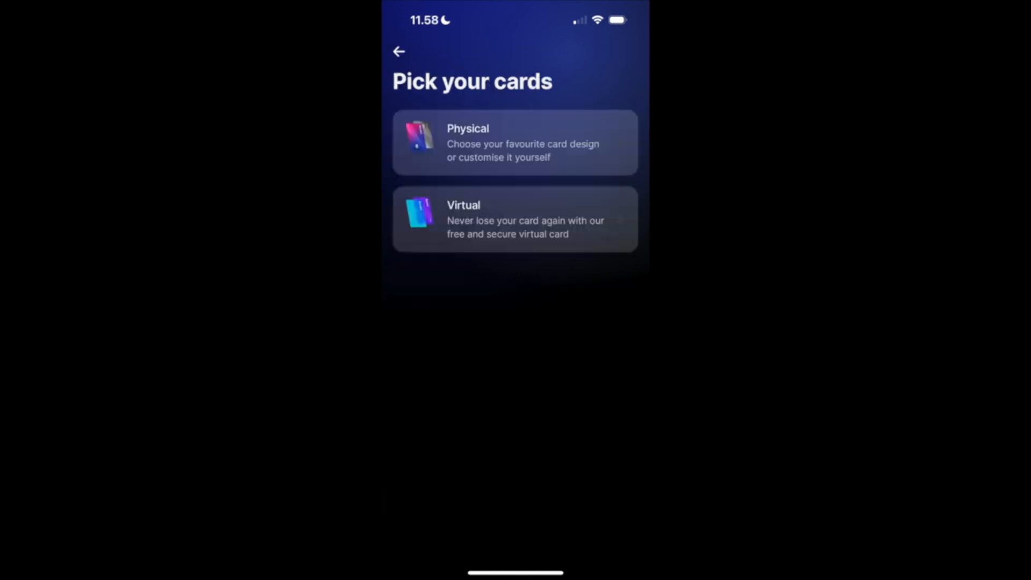